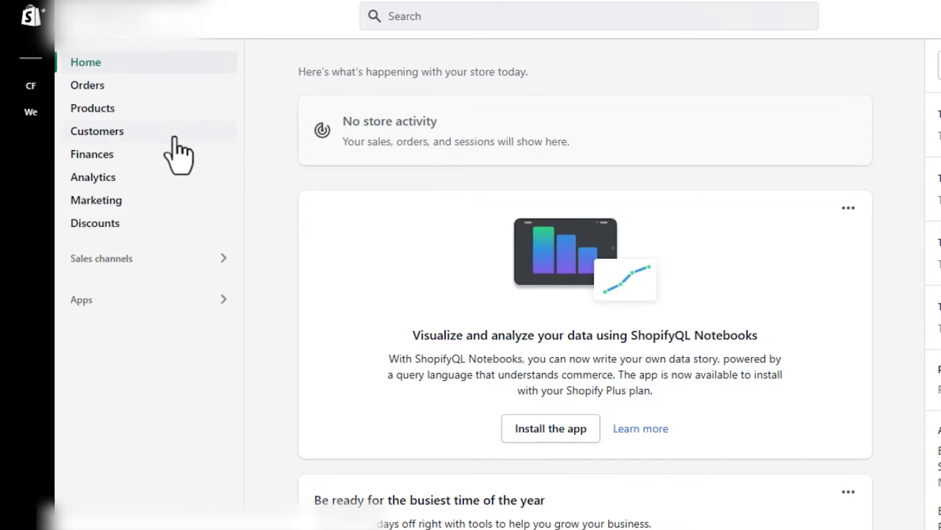
Navigate from Customers to the empty Companies page for B2B customers.
left_click(98, 131)
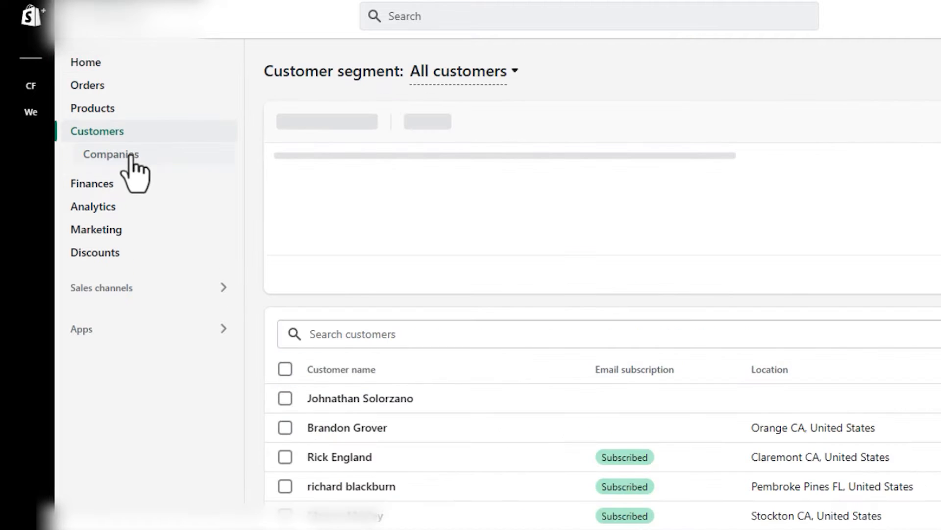
left_click(111, 154)
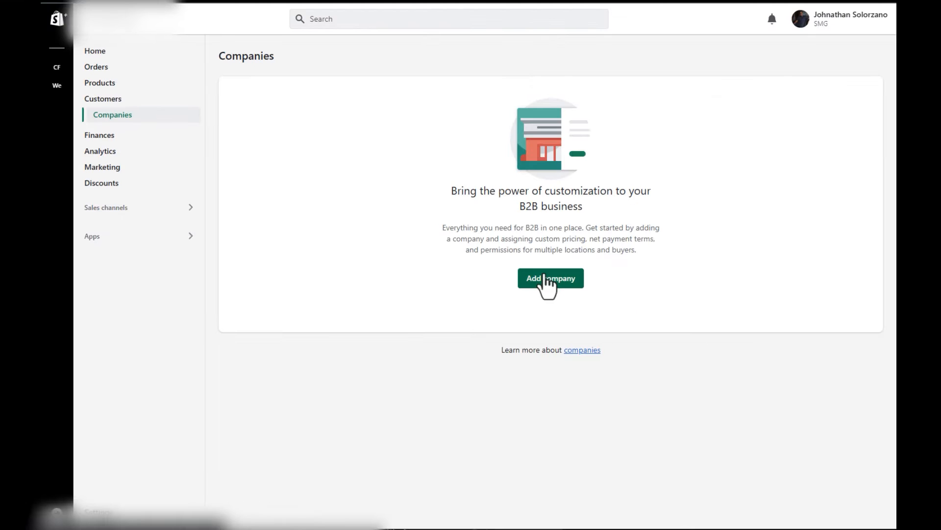
Create a new company named SMG Shopify Developers and pick the existing customer as its main contact.
left_click(550, 277)
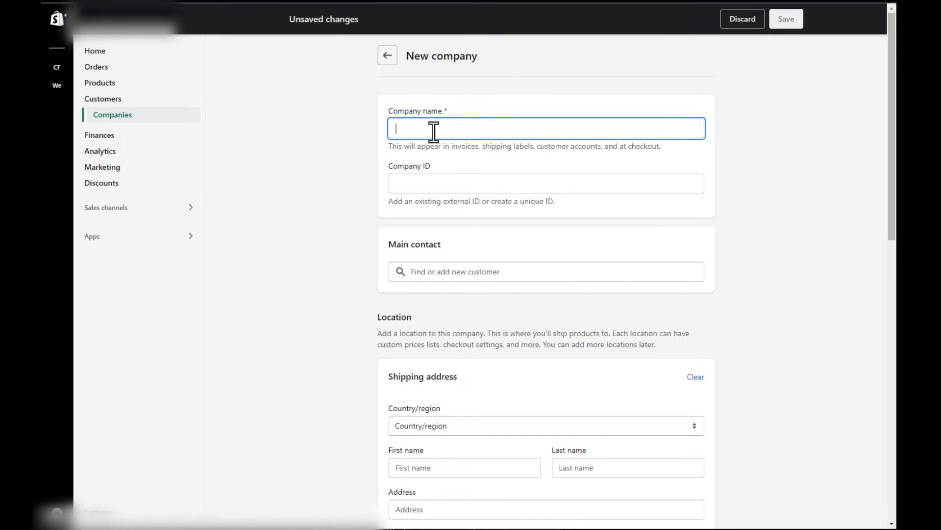
type("AS")
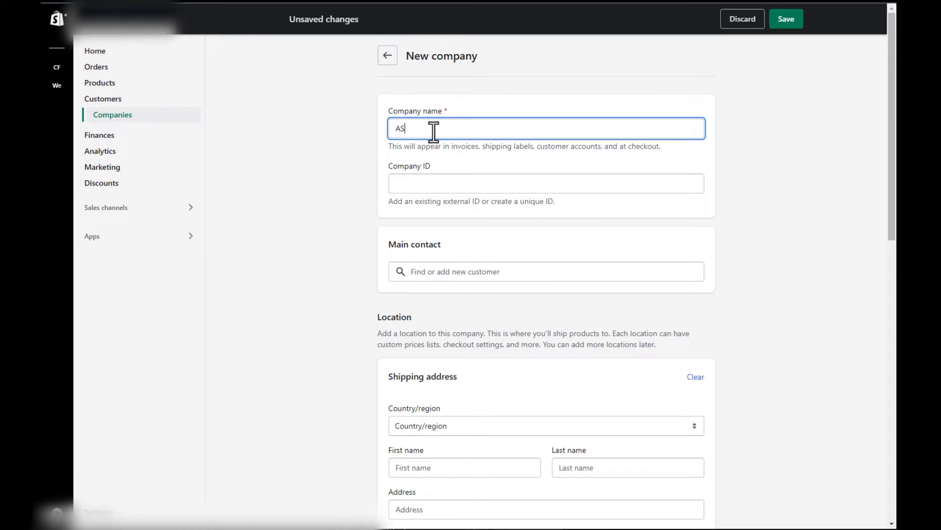
type("SMG Shopify Developers")
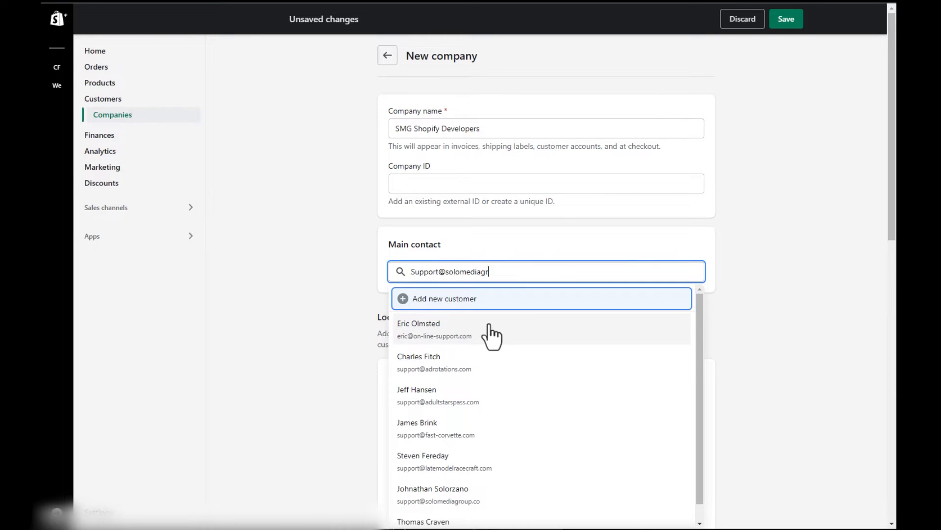
type("oup.co")
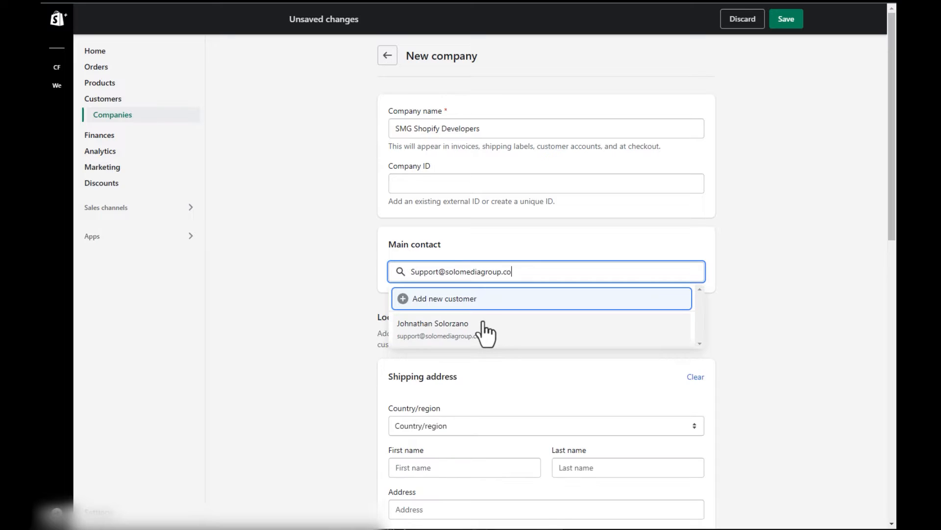
left_click(432, 330)
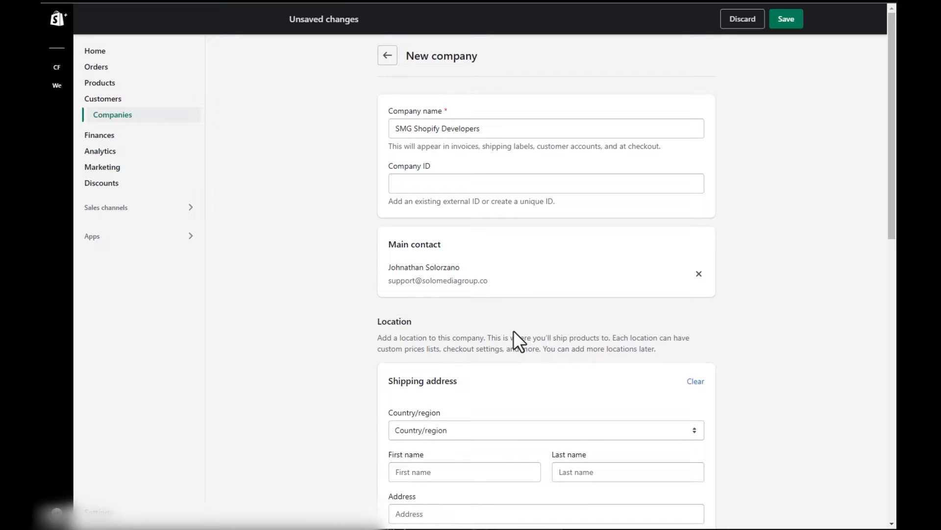
scroll("down", 3)
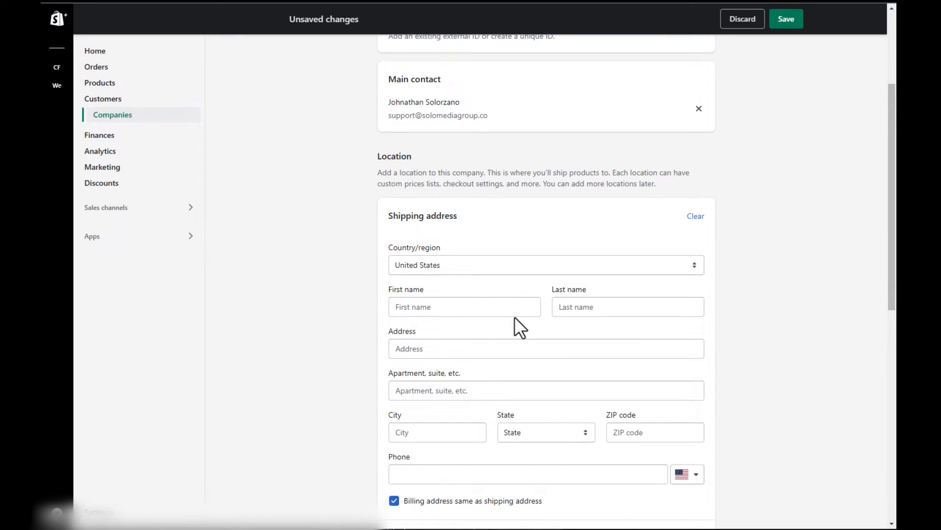
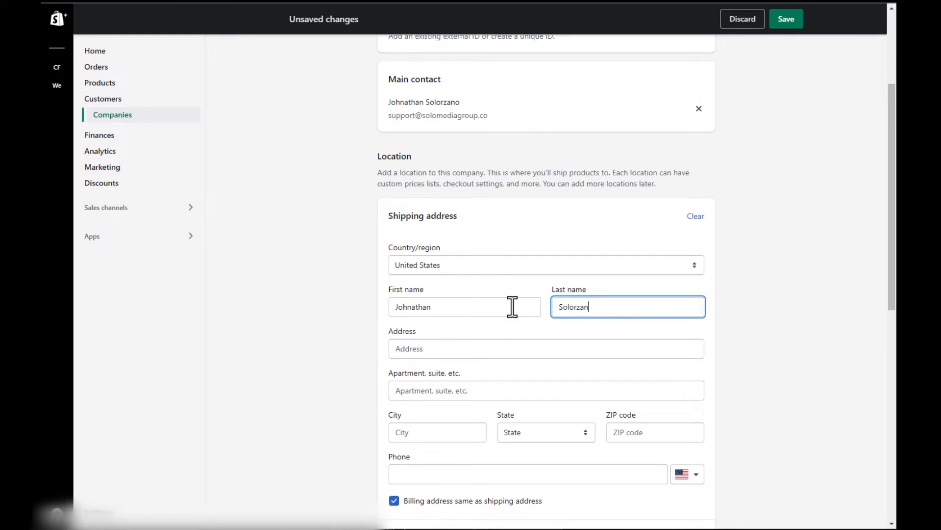
type("1750")
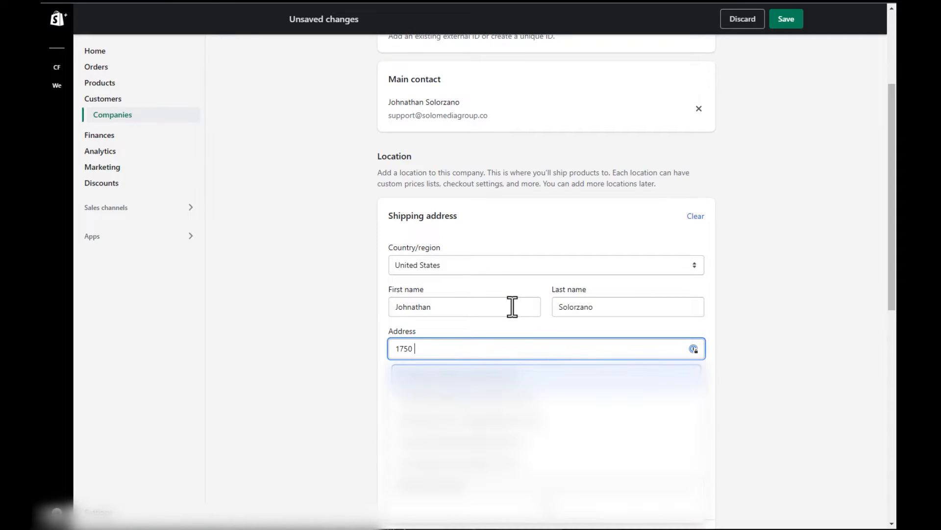
scroll("down", 3)
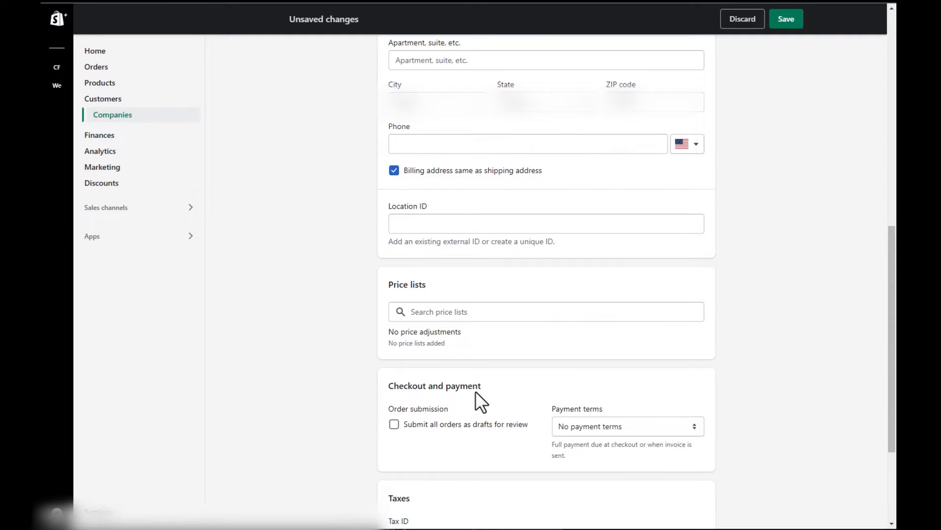
scroll("down", 3)
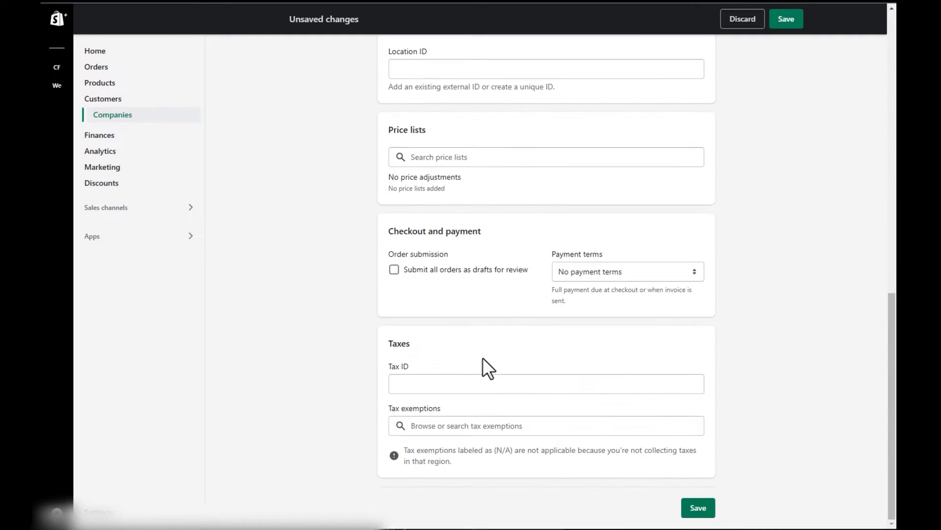
mouse_move(497, 268)
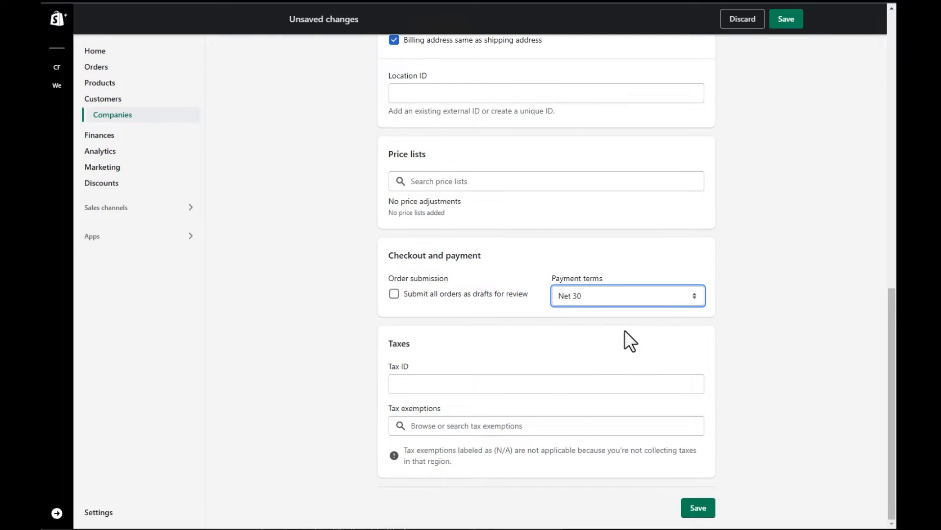
left_click(786, 19)
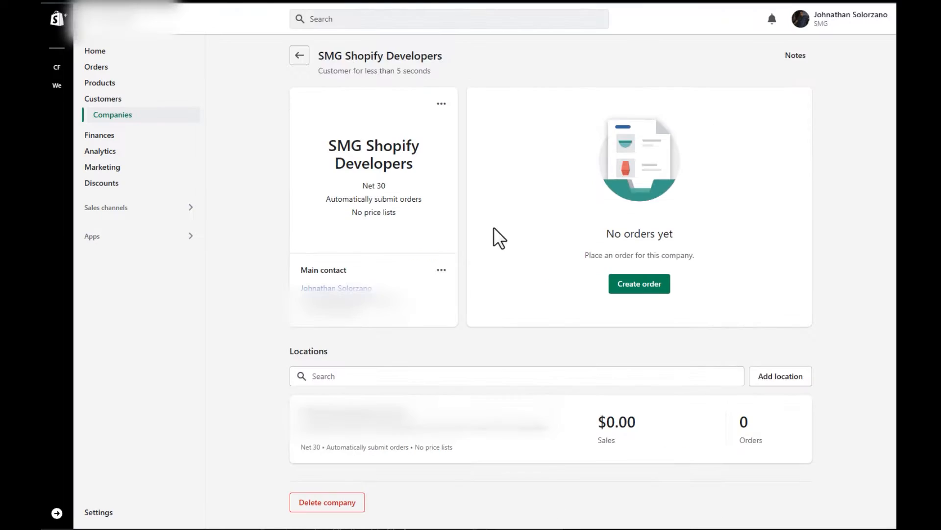
mouse_move(426, 164)
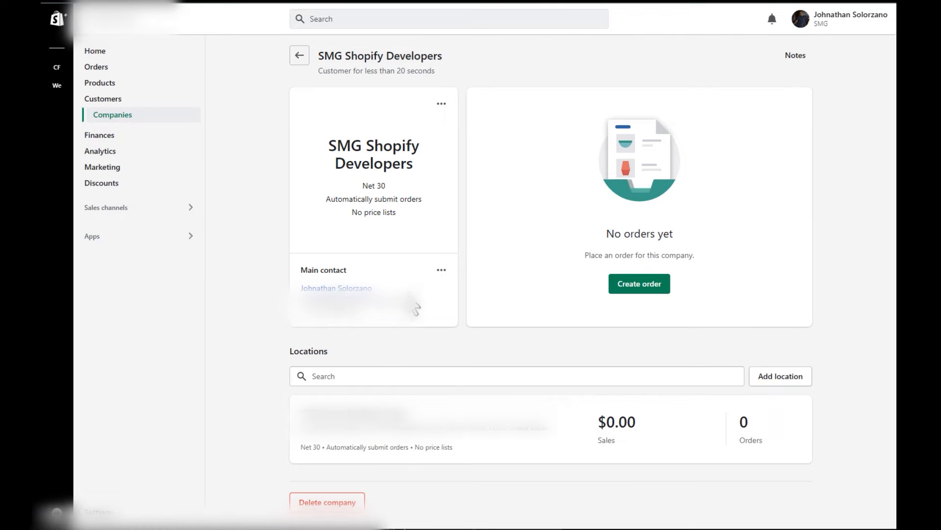
mouse_move(442, 276)
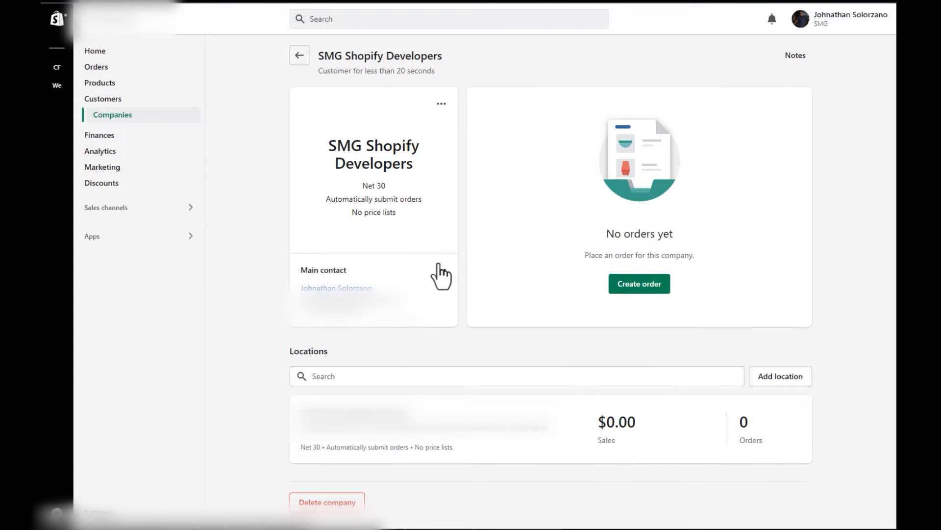
left_click(441, 270)
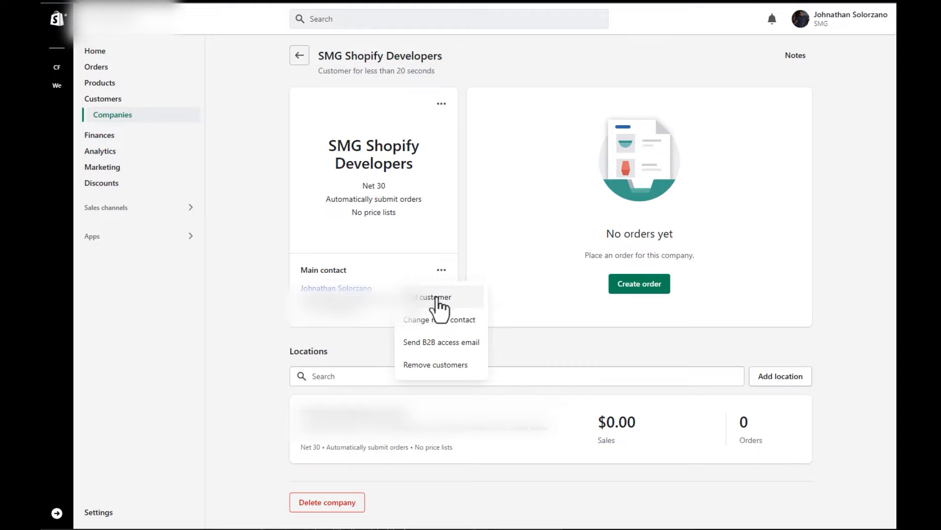
left_click(514, 375)
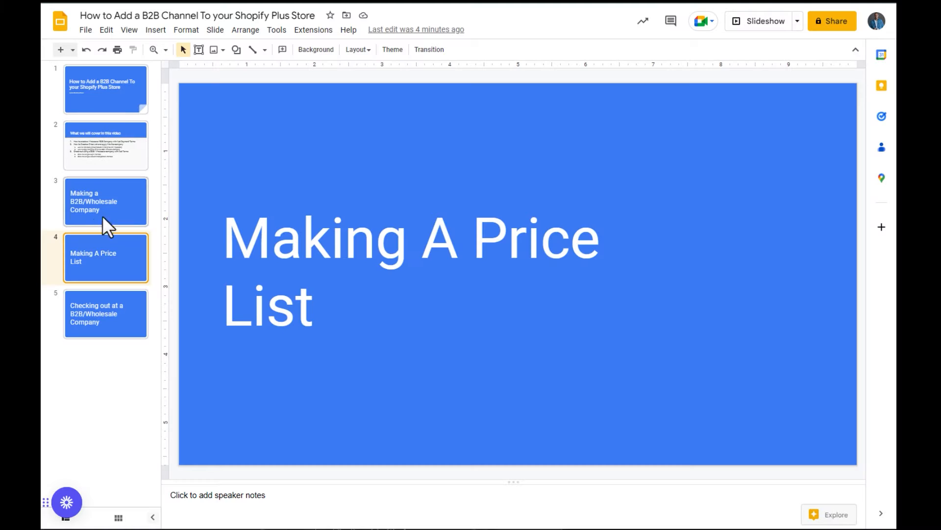
Show slide 4, Making A Price List, in the presentation.
left_click(105, 201)
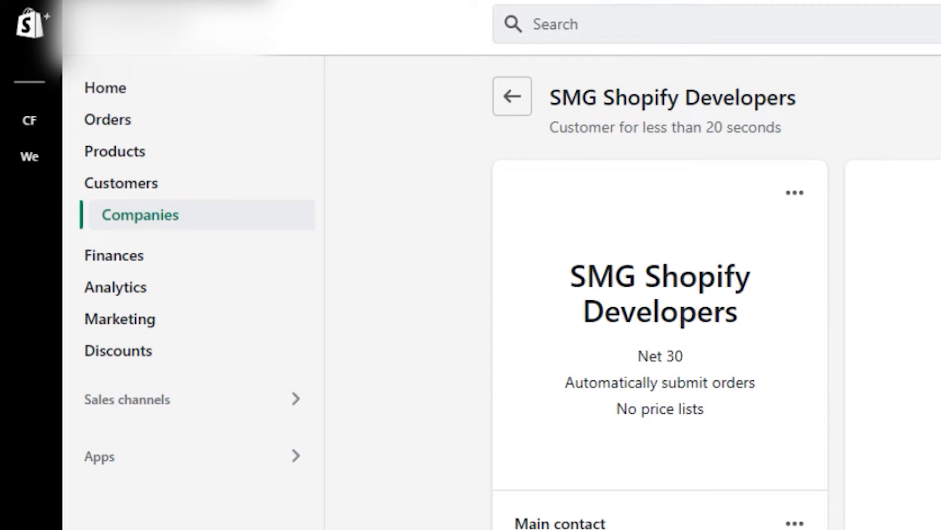
Draft a price list titled Premier Price Customers with a 95% overall price decrease.
scroll("down", 3)
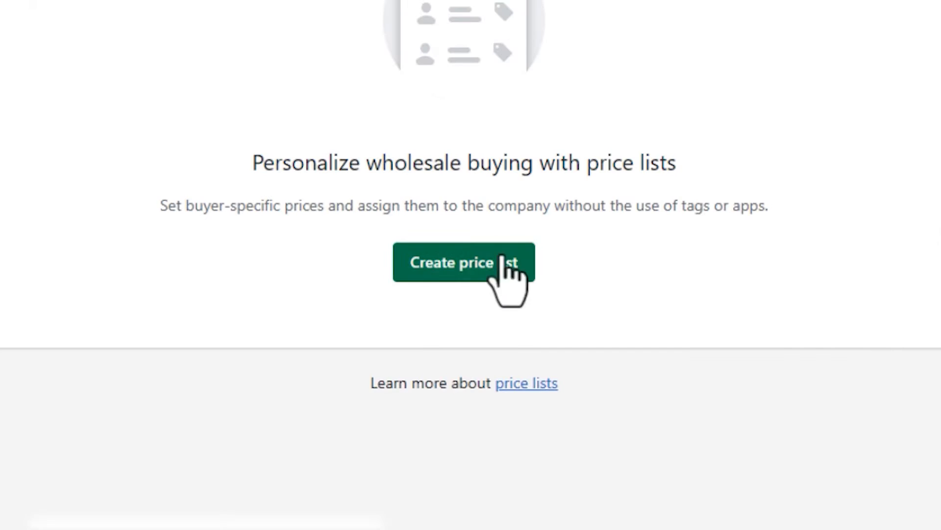
left_click(464, 263)
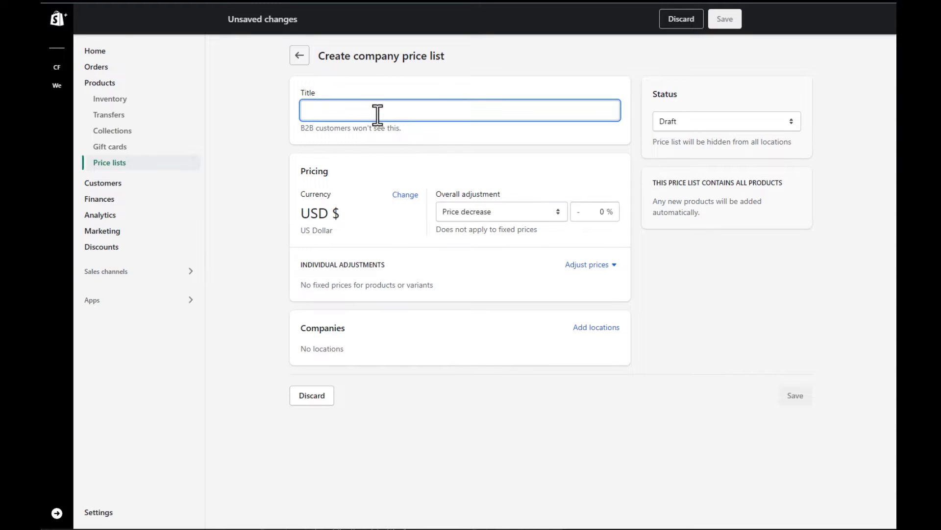
type("Premier Price Customers")
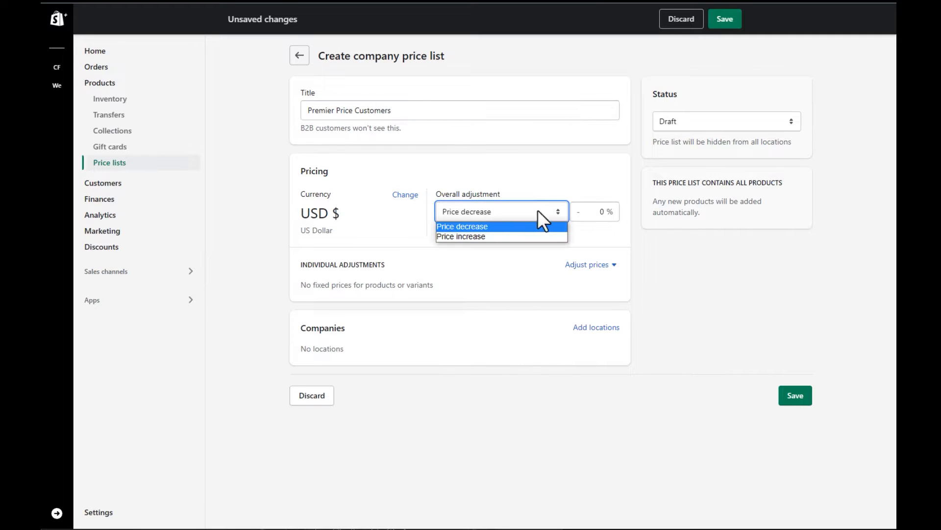
mouse_move(526, 226)
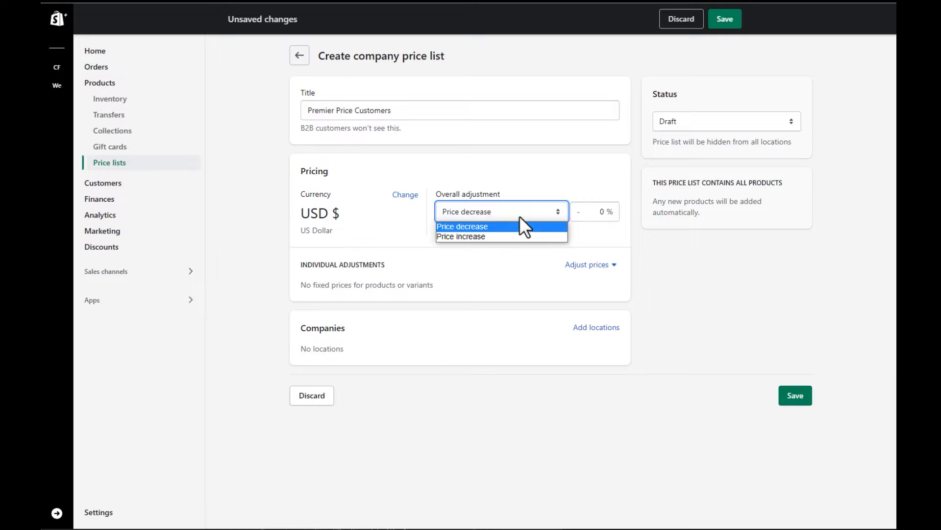
left_click(462, 226)
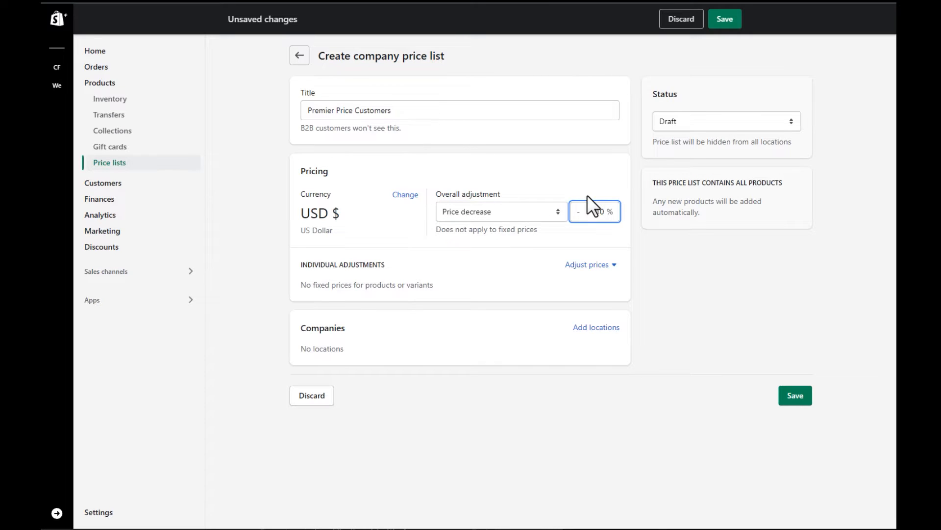
type("95")
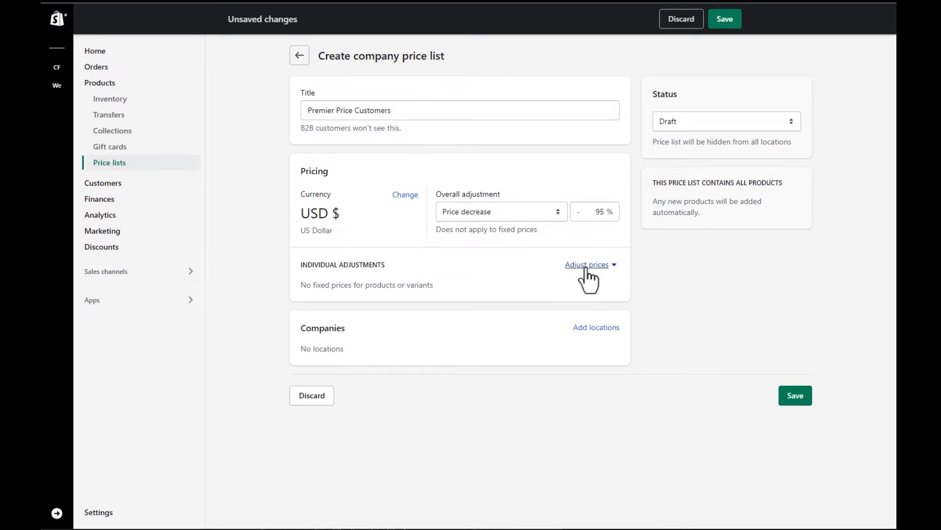
left_click(587, 263)
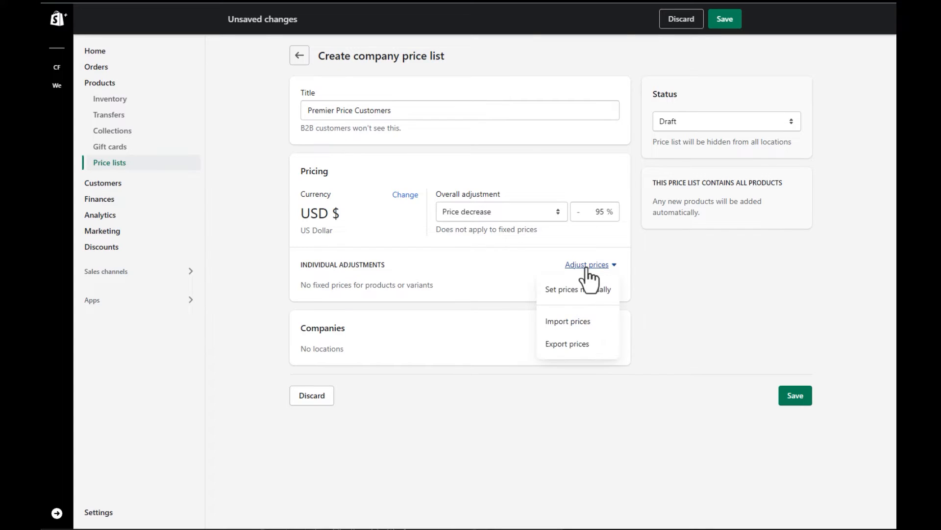
Choose manual individual price adjustments and save the price list to continue.
left_click(575, 289)
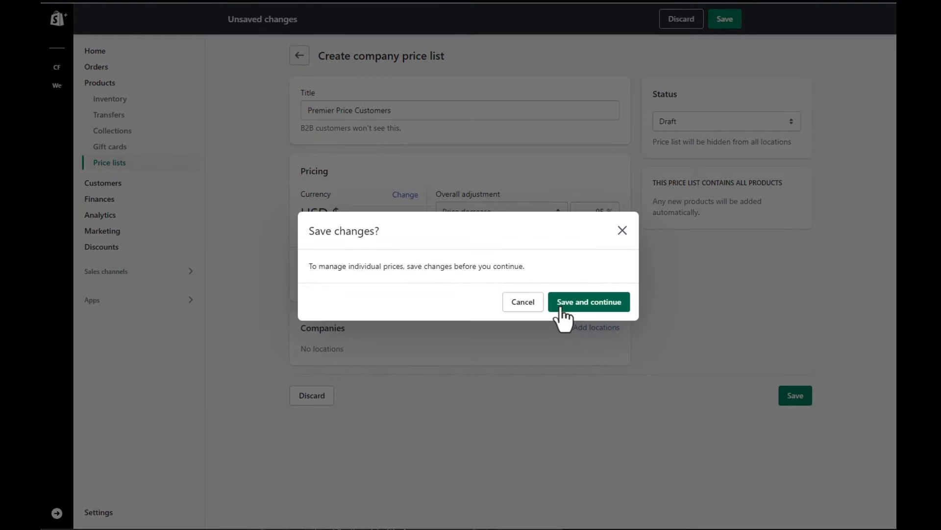
left_click(589, 301)
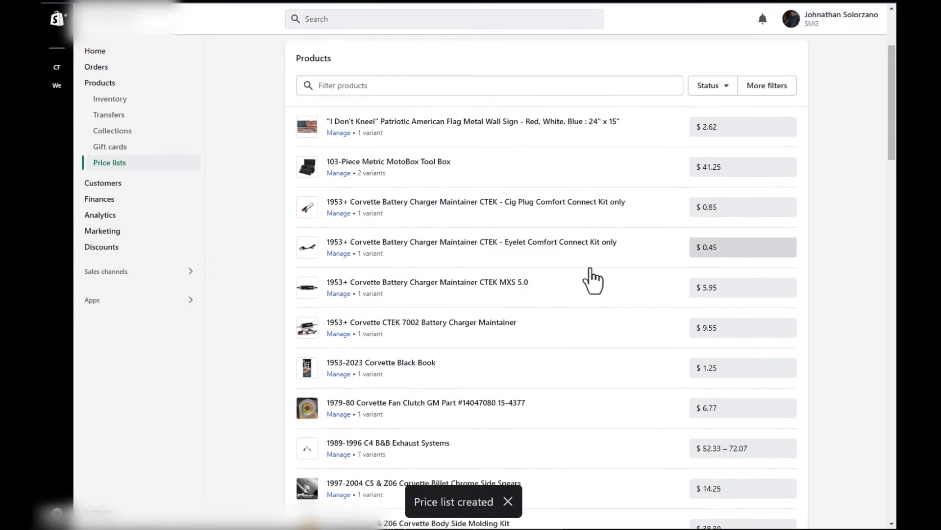
scroll("down", 3)
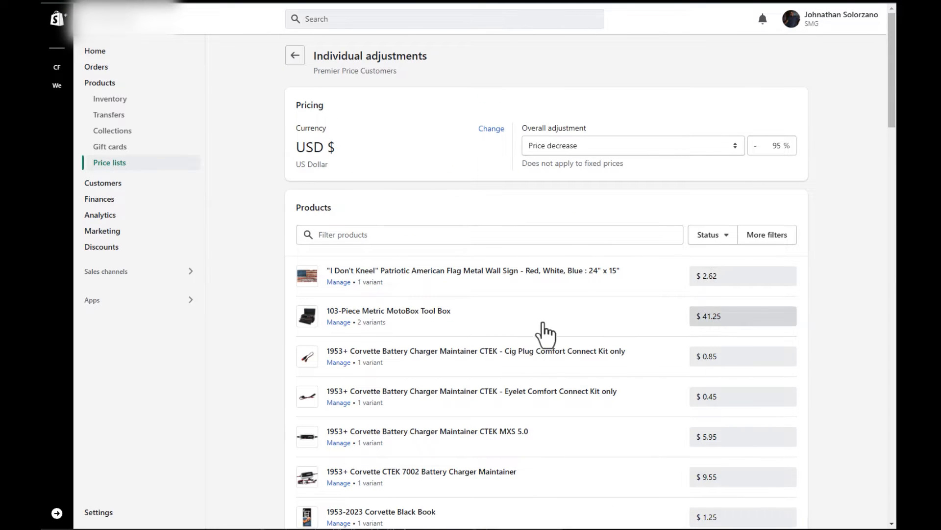
scroll("down", 3)
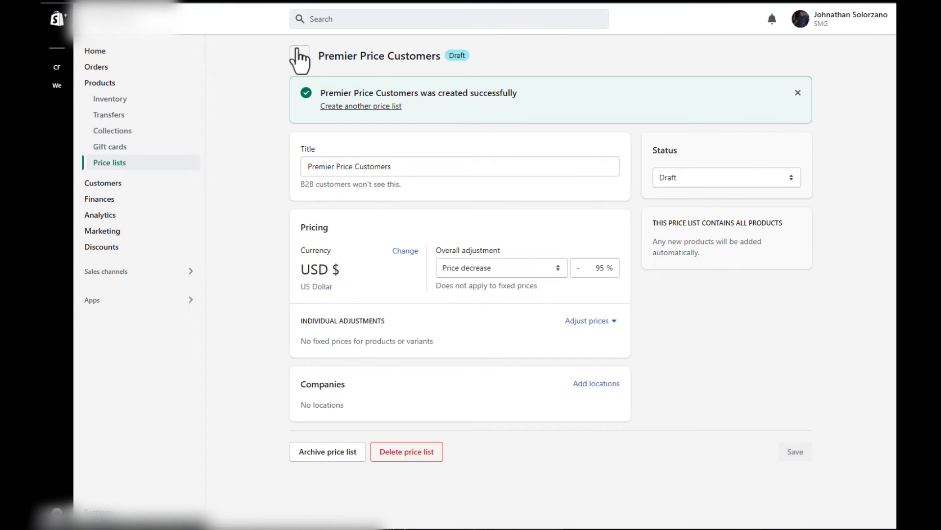
Add the company location to the price list, set its status to Active, and save.
left_click(596, 384)
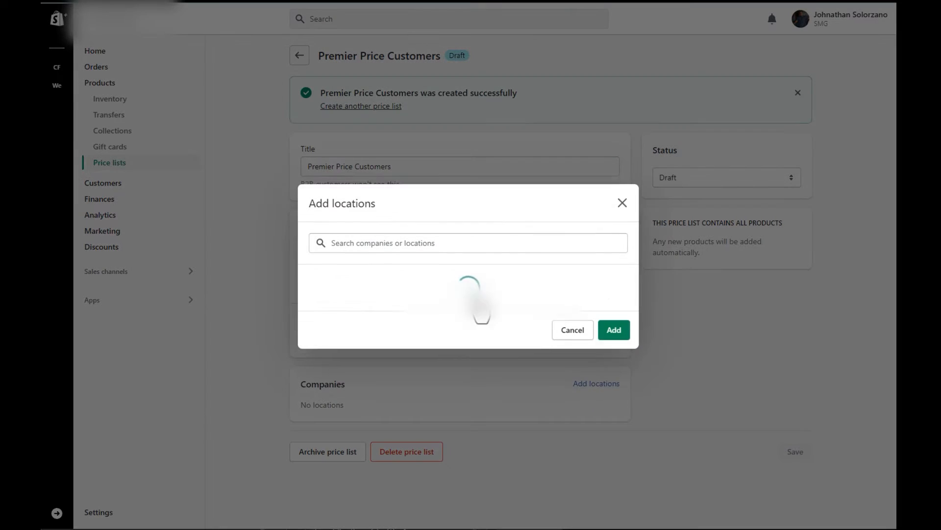
left_click(613, 330)
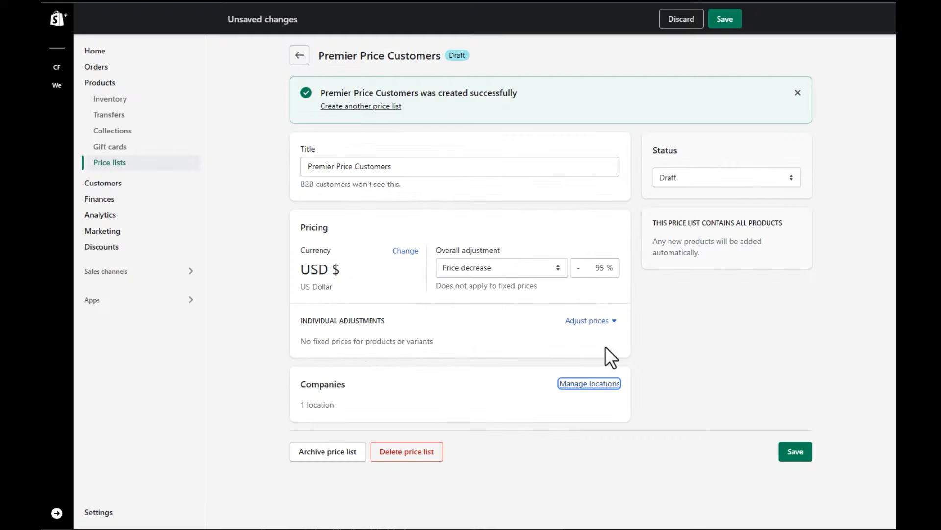
left_click(726, 120)
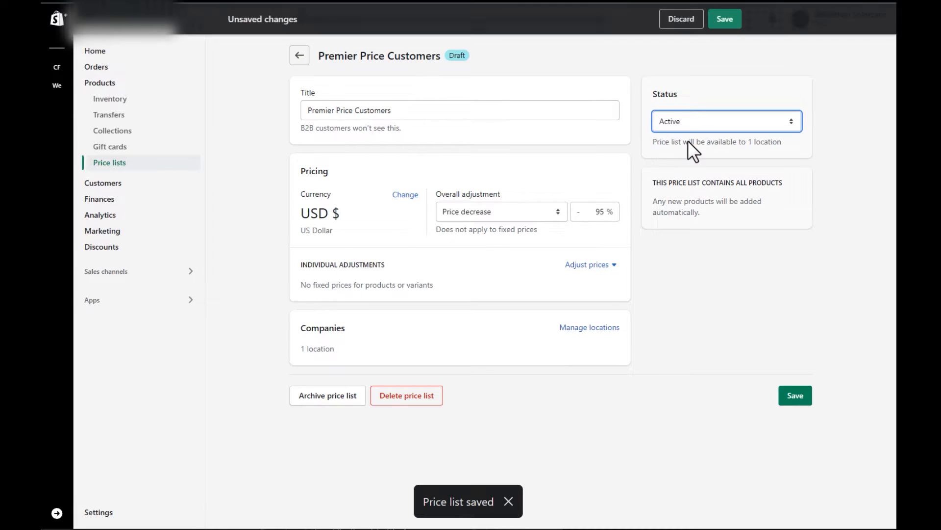
left_click(724, 18)
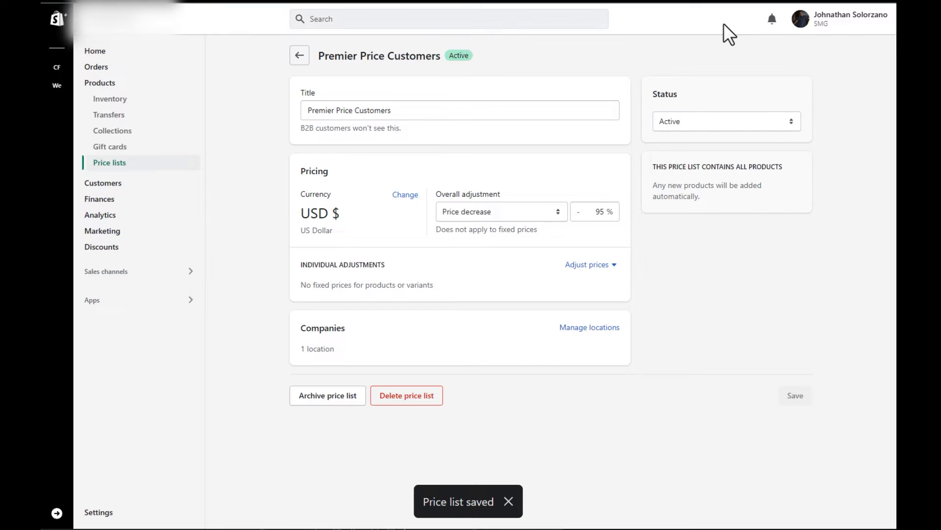
Open SMG Shopify Developers from Companies and highlight its Premier Price Customers price list.
left_click(103, 98)
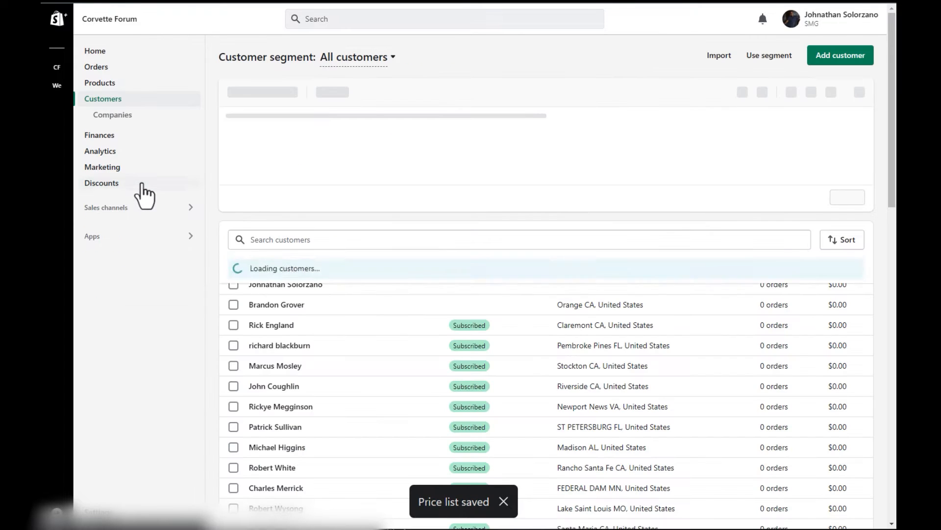
left_click(112, 114)
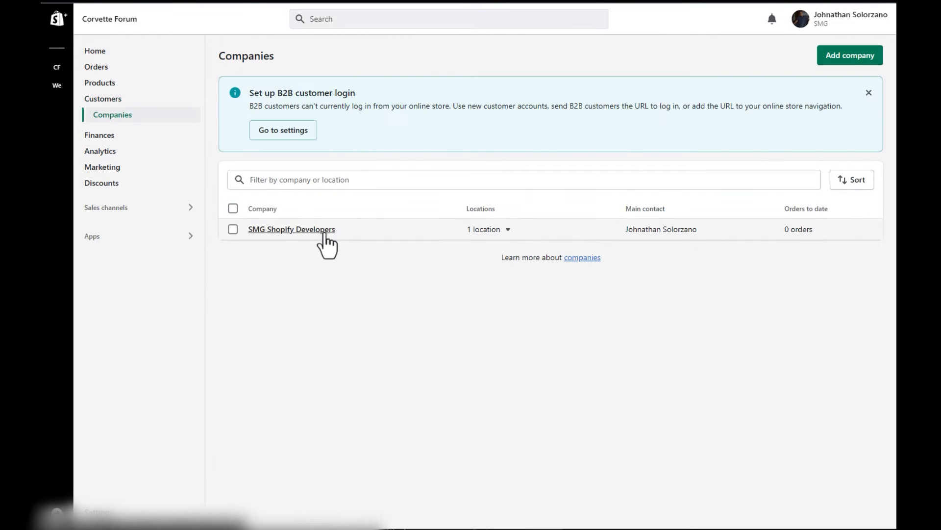
left_click(291, 228)
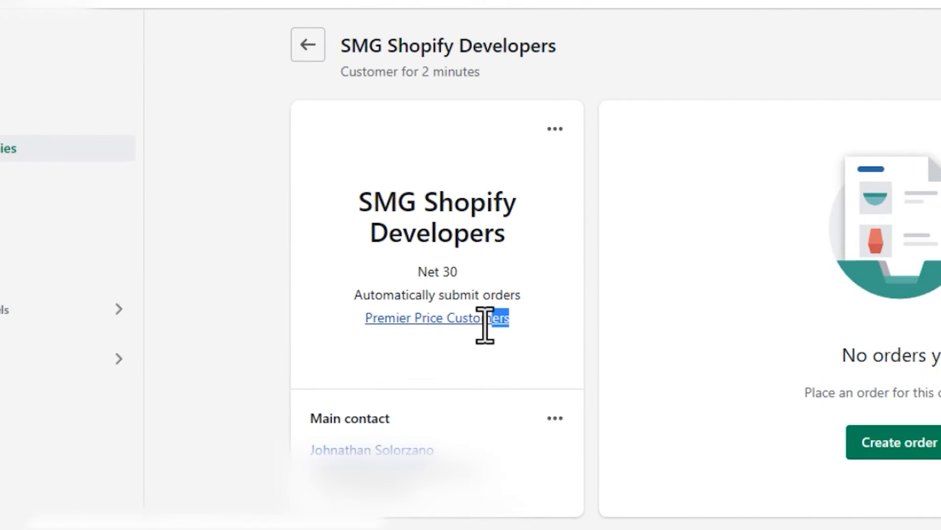
double_click(437, 318)
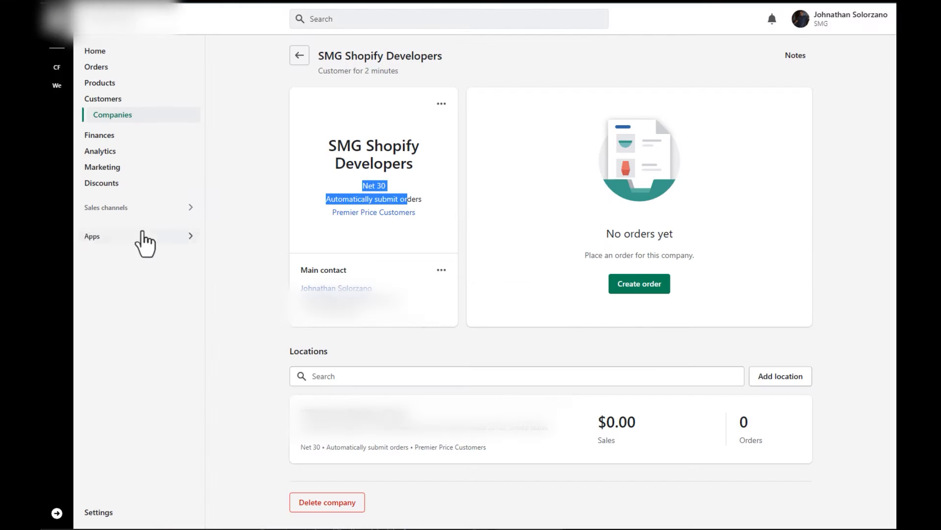
left_click(98, 512)
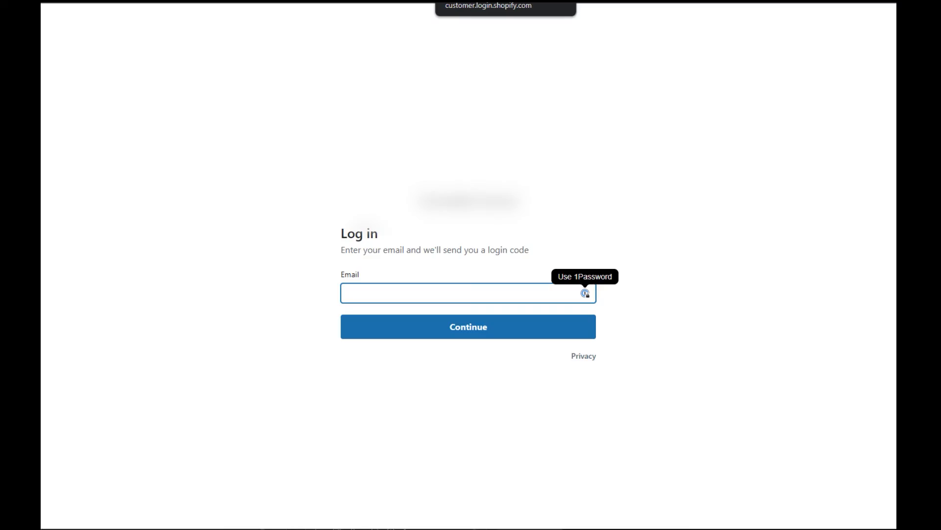
left_click(468, 326)
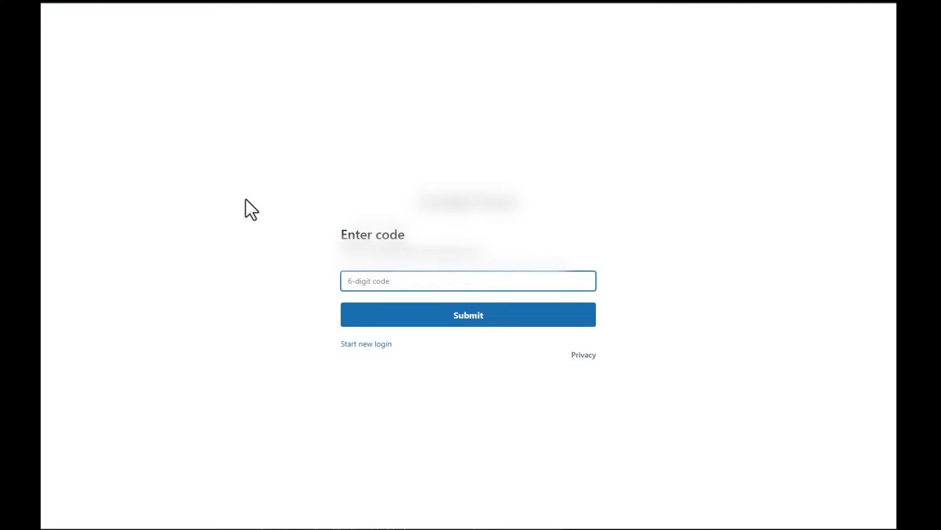
left_click(468, 280)
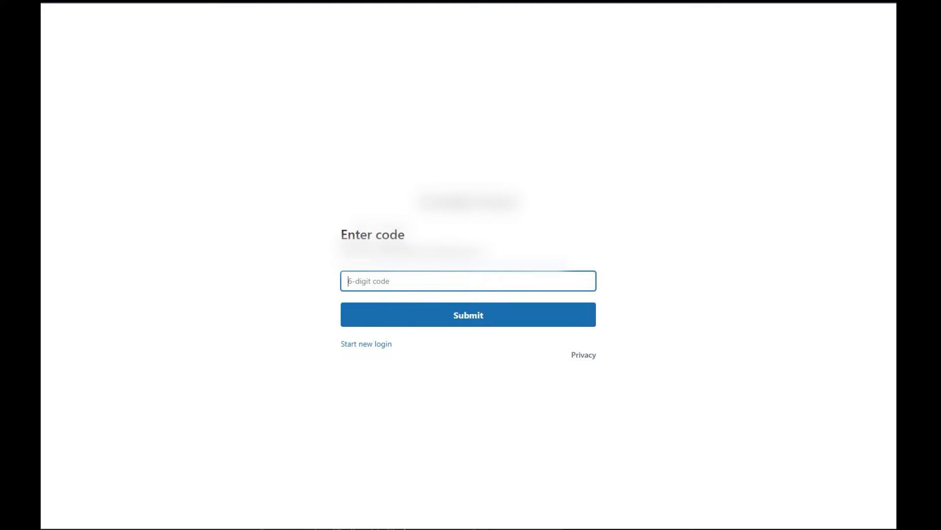
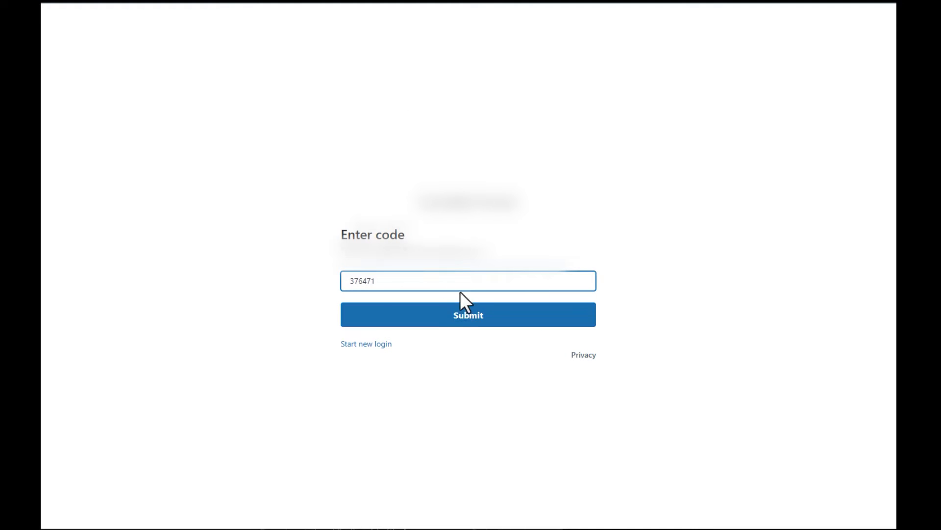
left_click(467, 314)
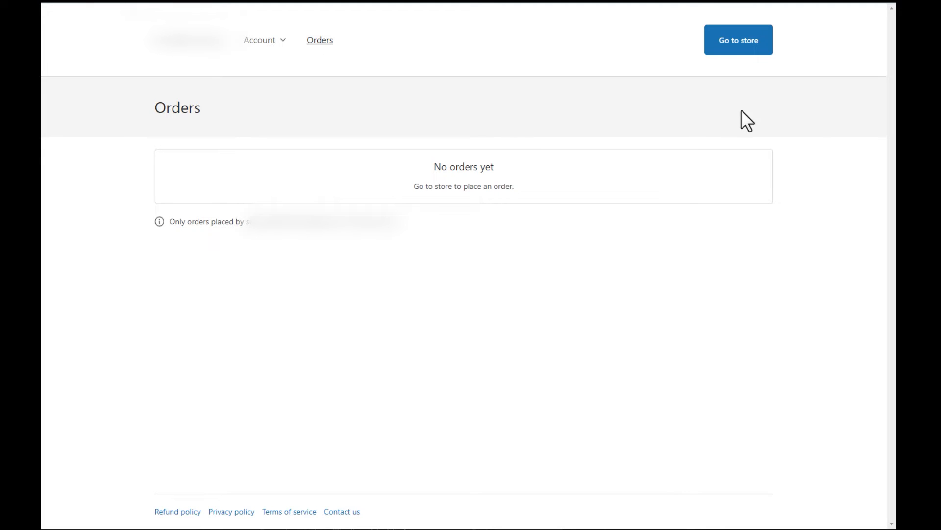
Check out the sun visor from the online store and submit the order on Net 30 terms, $0.00 due today.
left_click(738, 39)
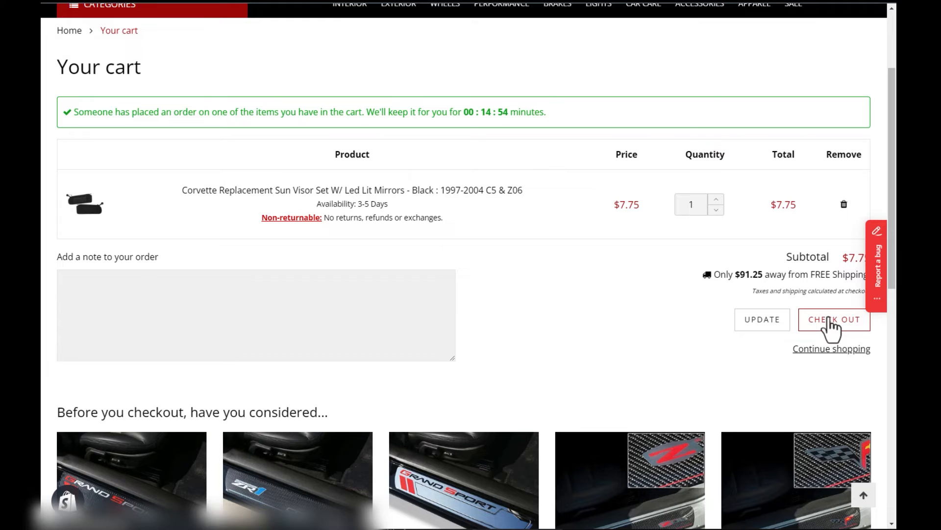
left_click(834, 319)
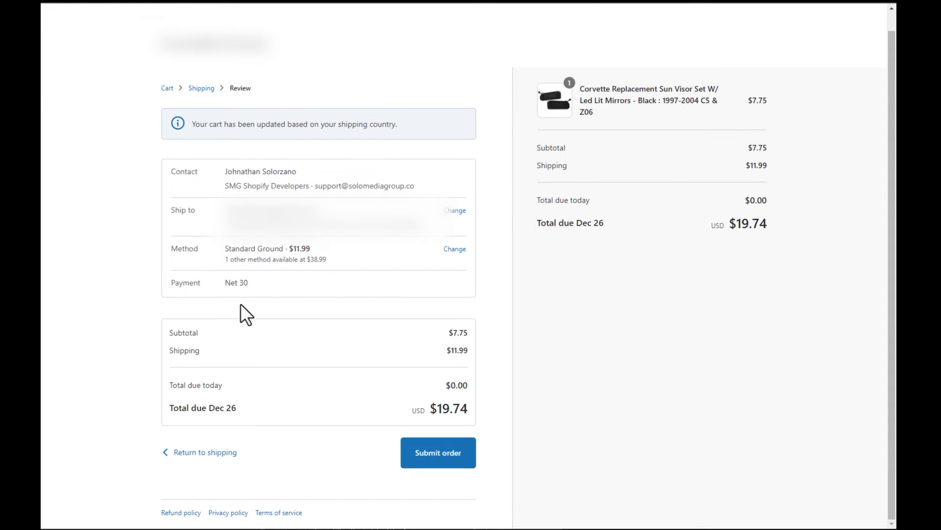
double_click(558, 222)
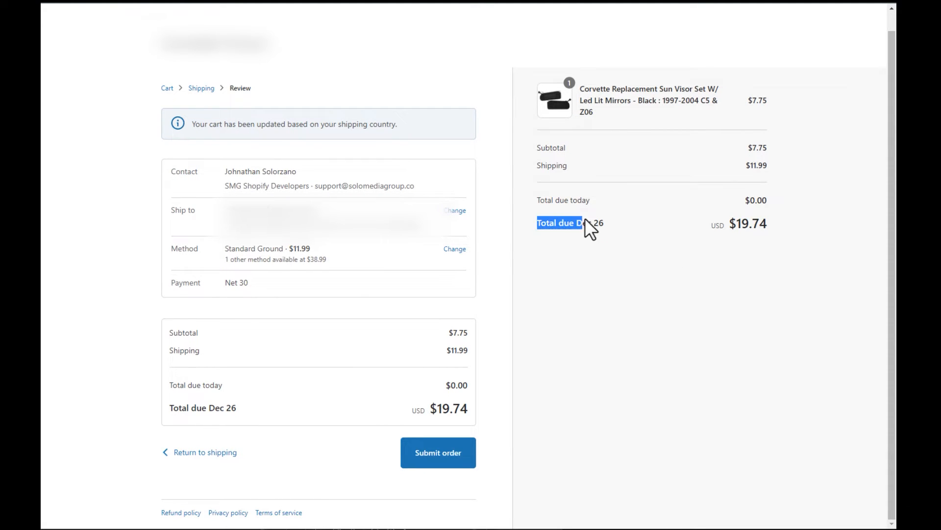
scroll("down", 3)
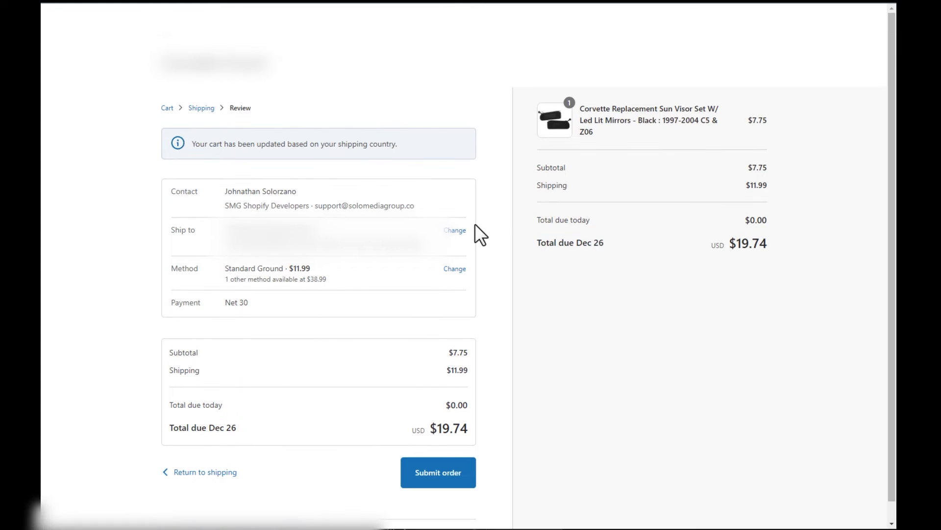
mouse_move(337, 215)
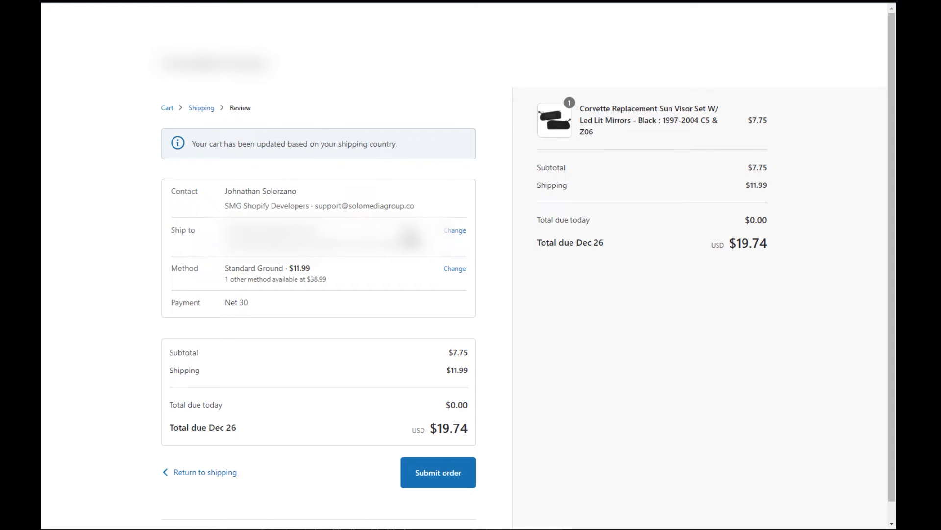
left_click(439, 472)
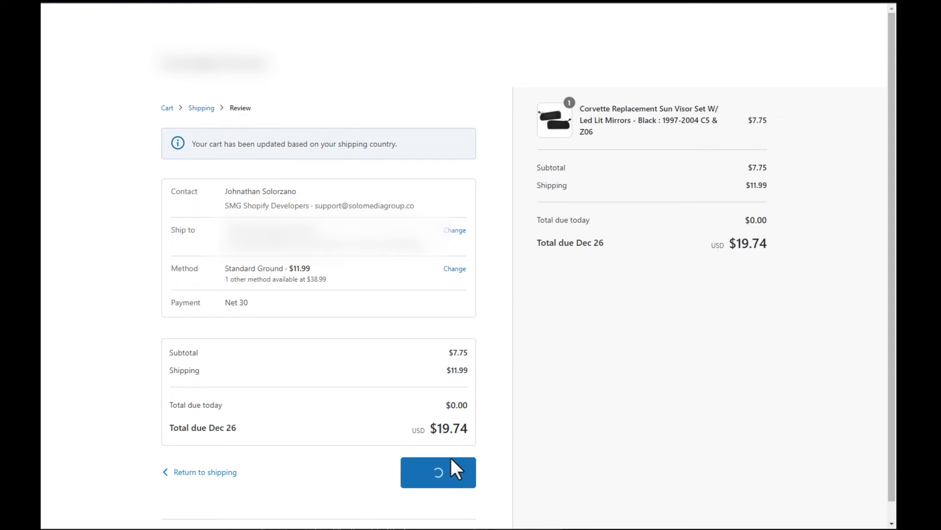
left_click(438, 471)
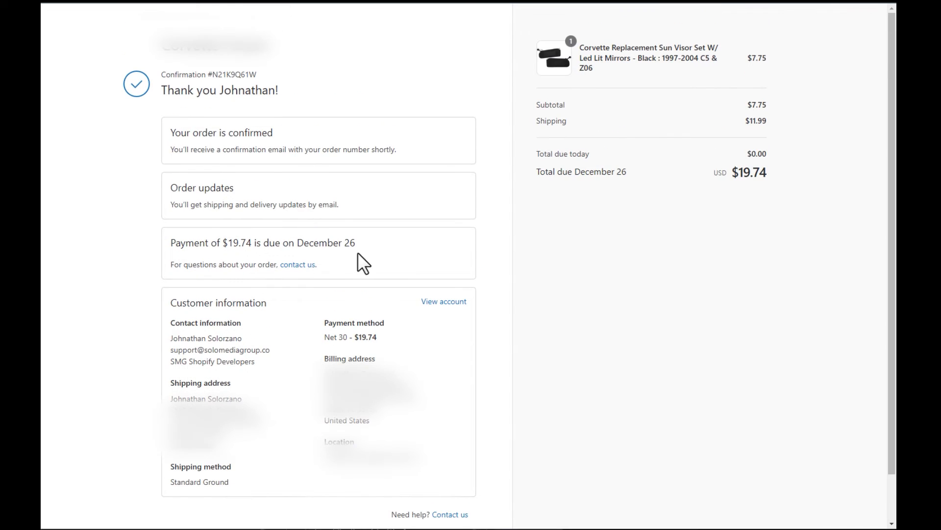
left_click_drag(263, 242, 355, 242)
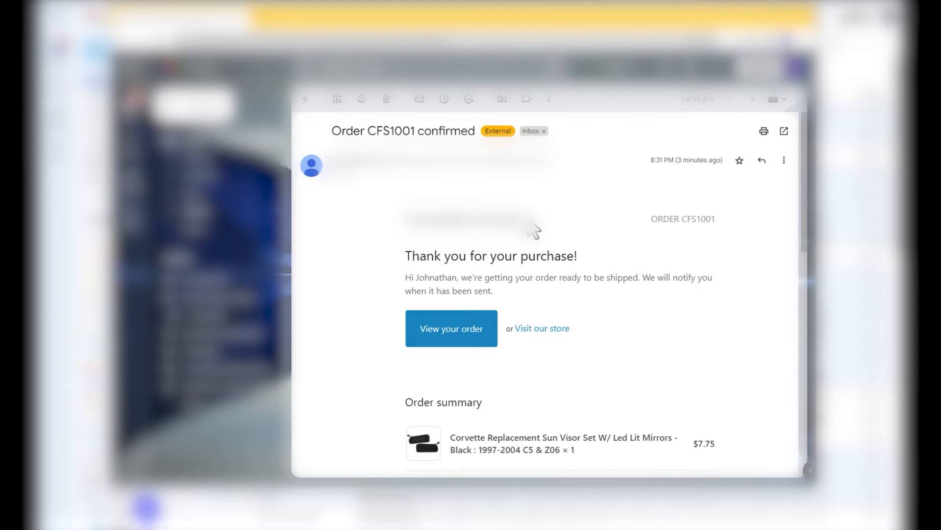
scroll("down", 3)
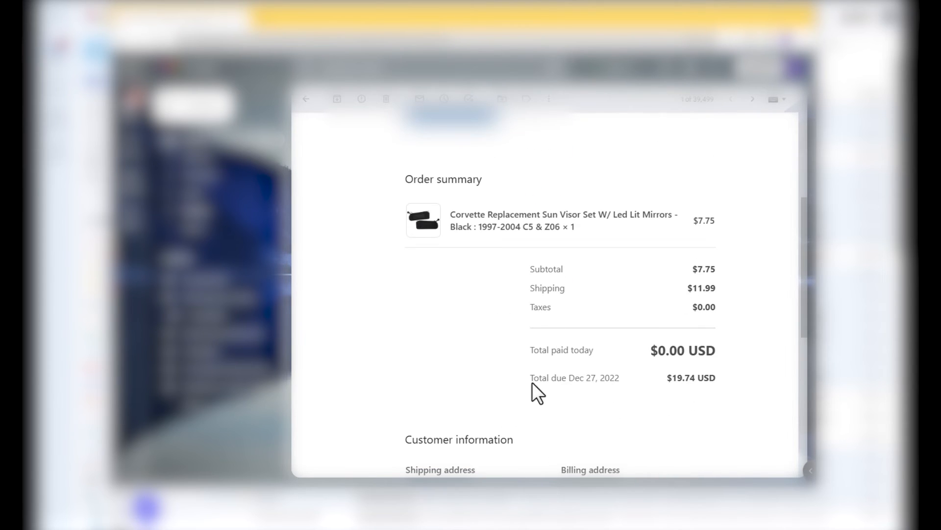
scroll("down", 3)
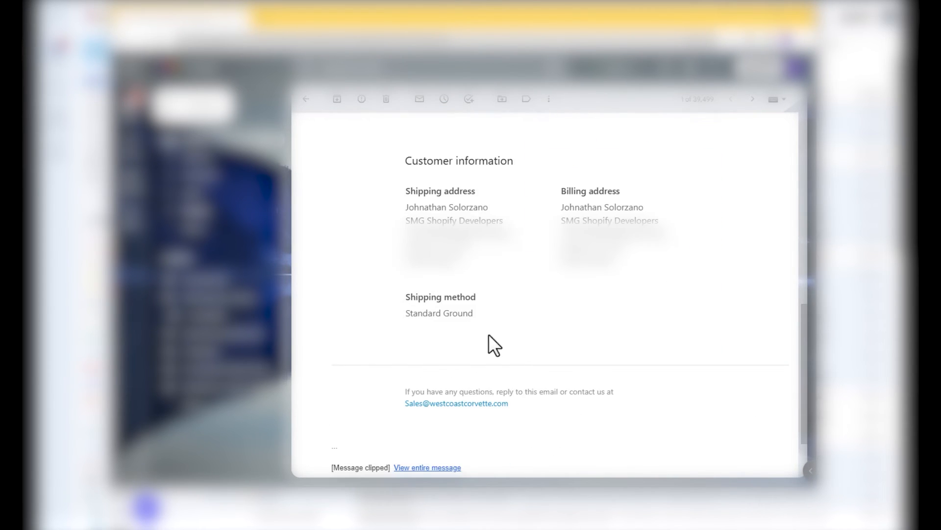
scroll("down", 3)
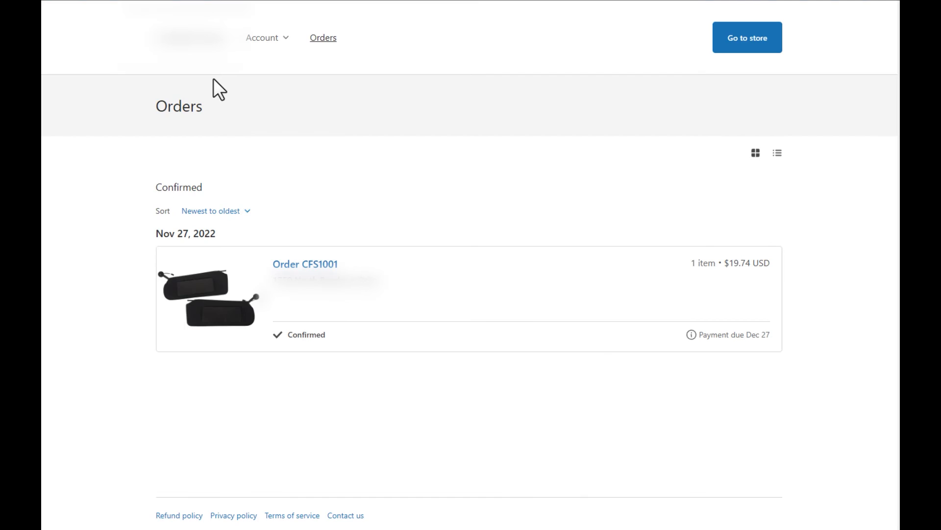
Open order CFS1001 and bring up Pay now for its $19.74 balance.
left_click(305, 264)
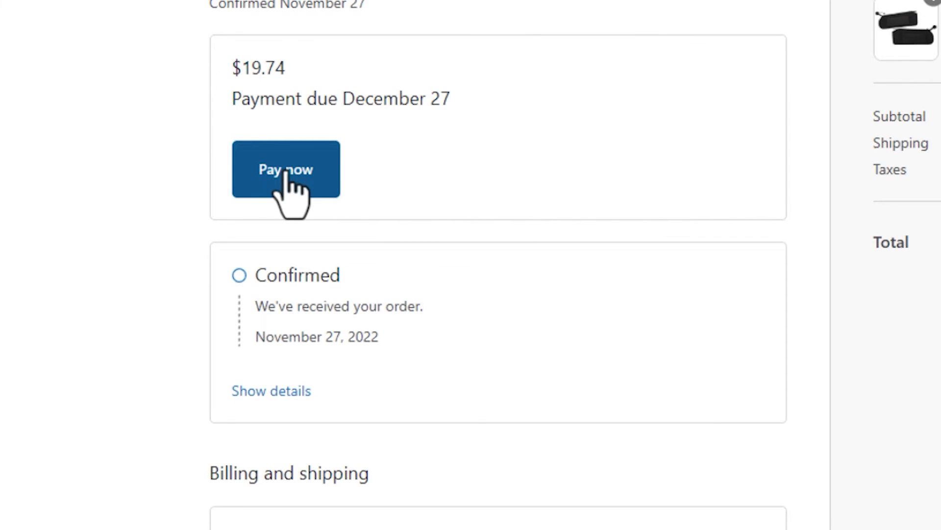
left_click(285, 169)
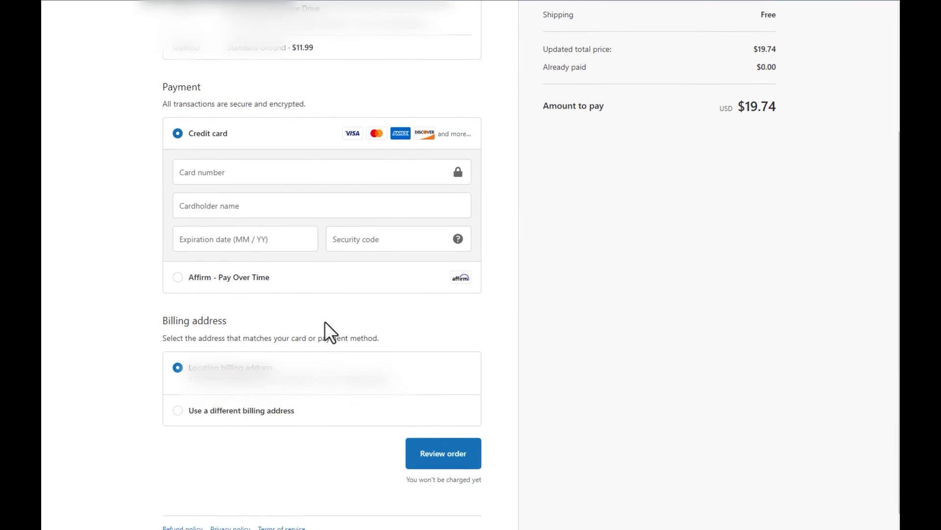
scroll("down", 3)
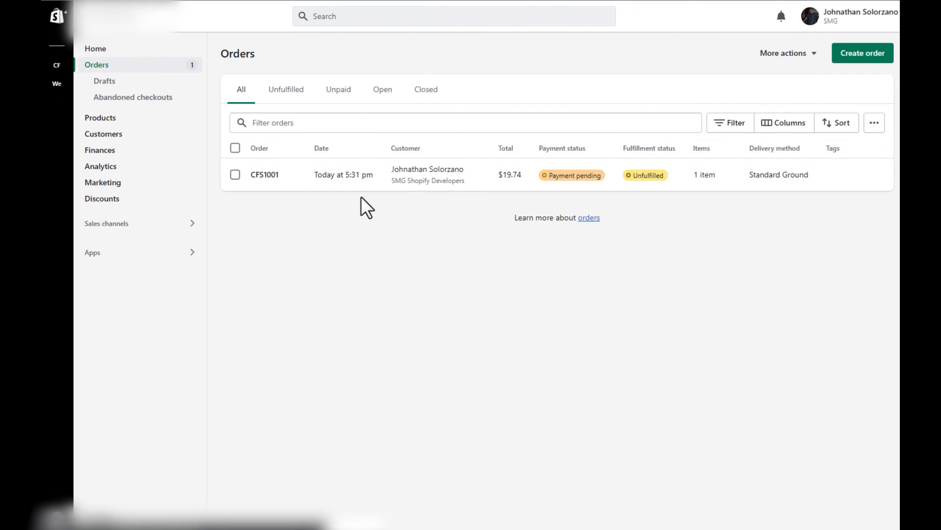
mouse_move(642, 192)
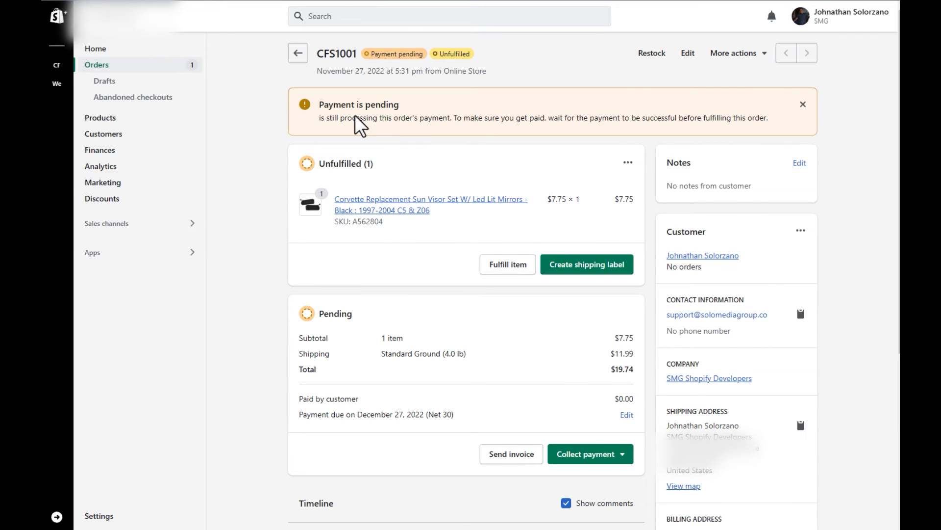
scroll("down", 3)
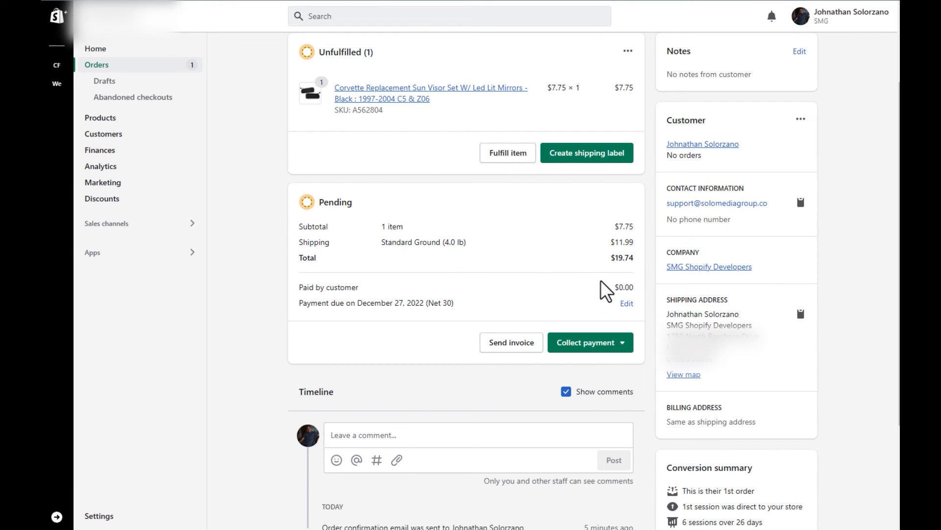
scroll("down", 3)
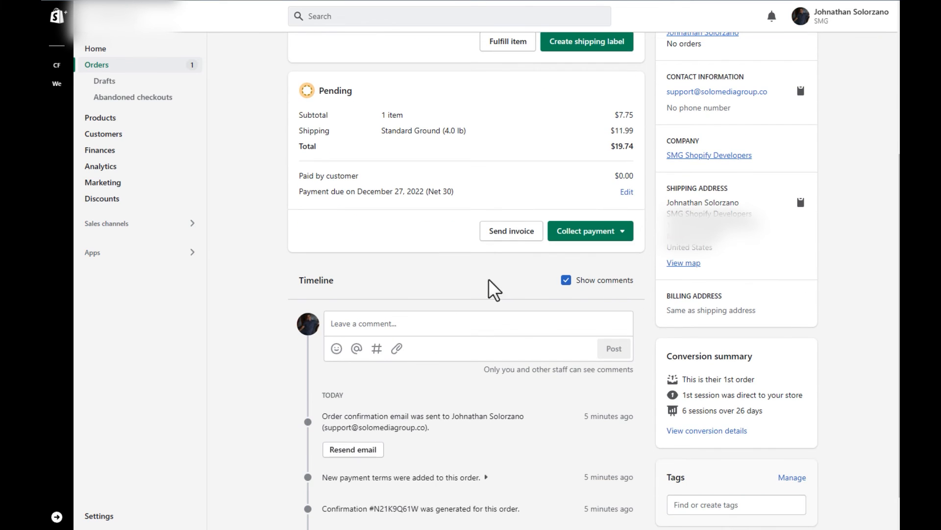
left_click(511, 230)
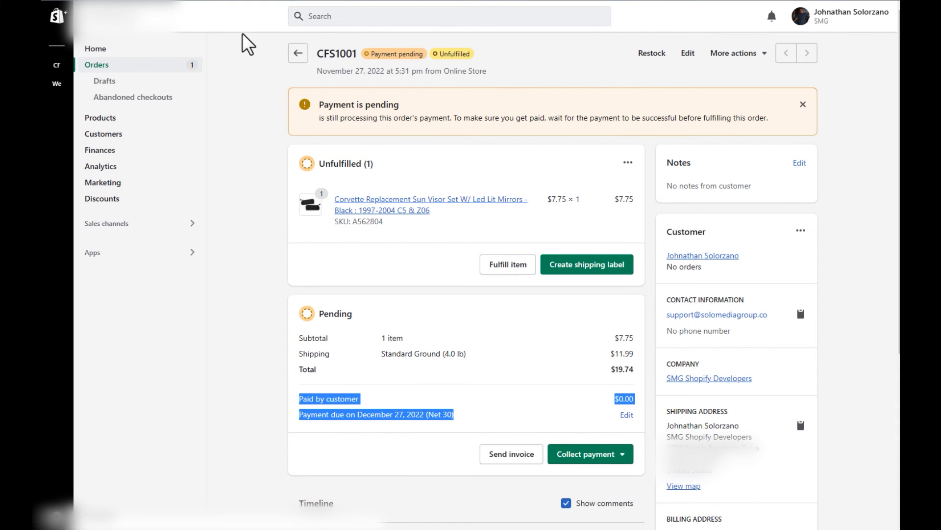
left_click(298, 53)
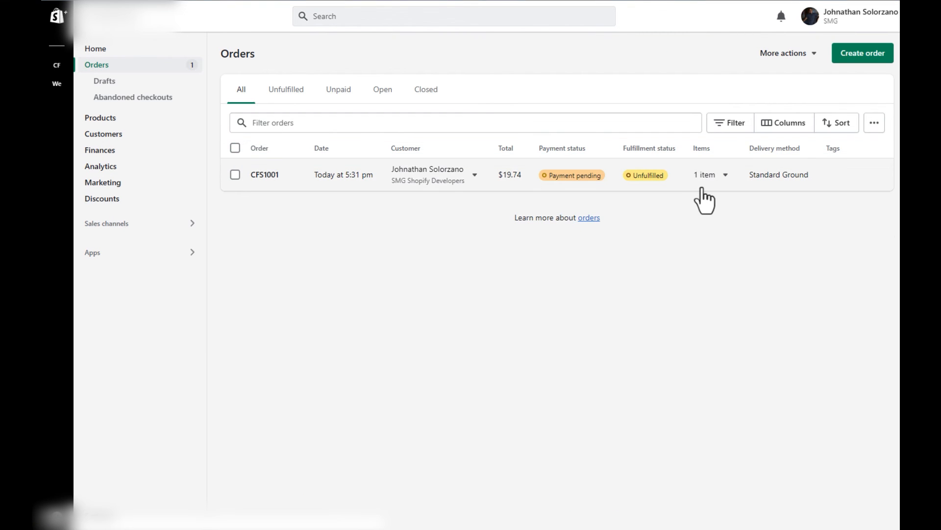